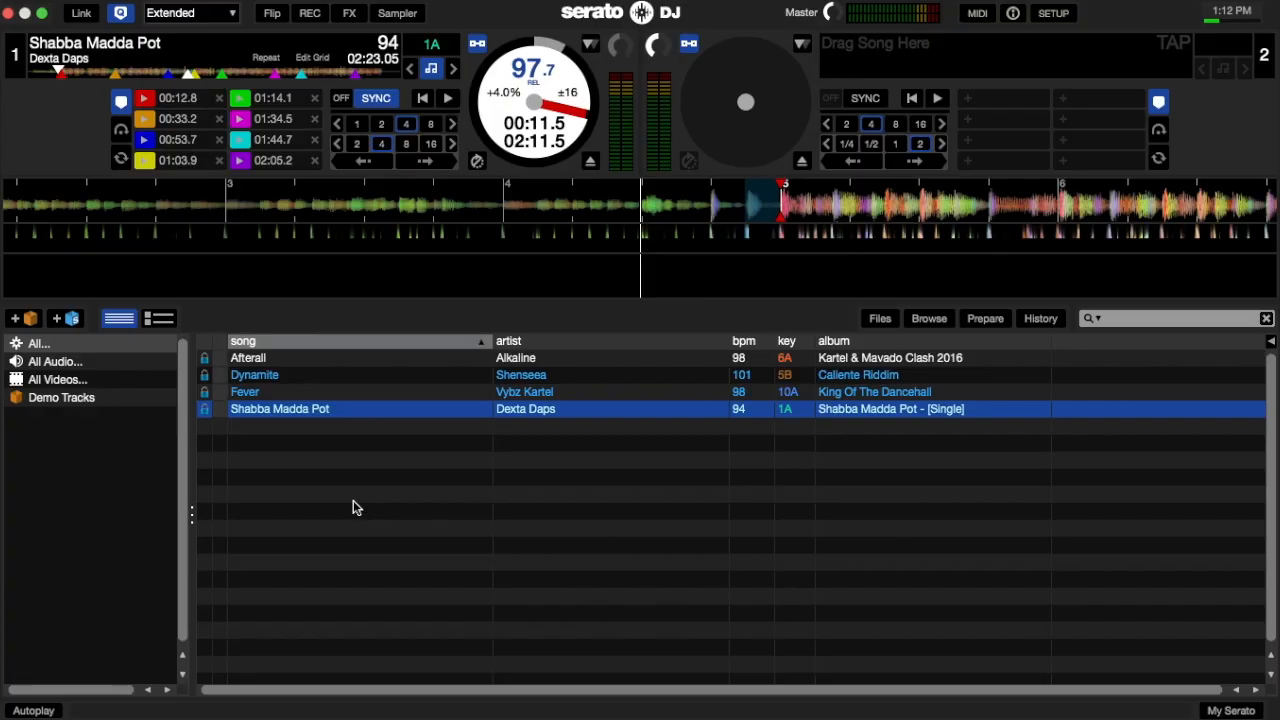
pyautogui.moveTo(764, 268)
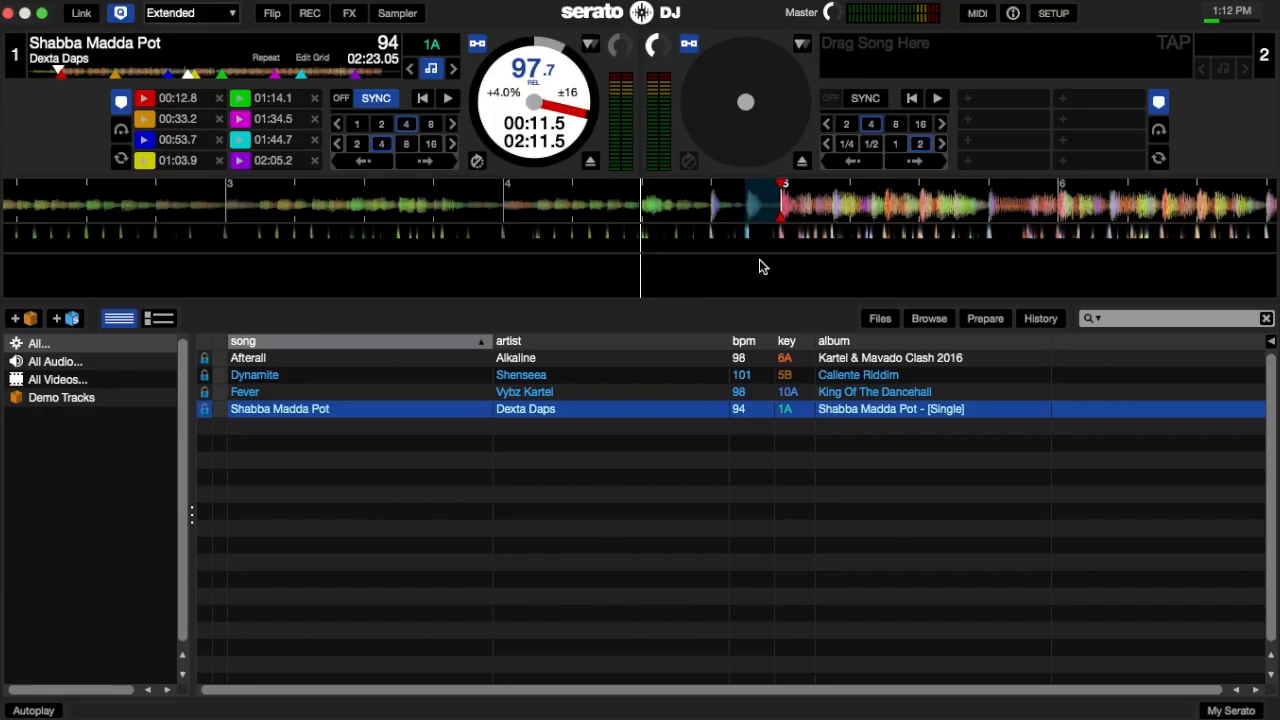
pyautogui.moveTo(760, 256)
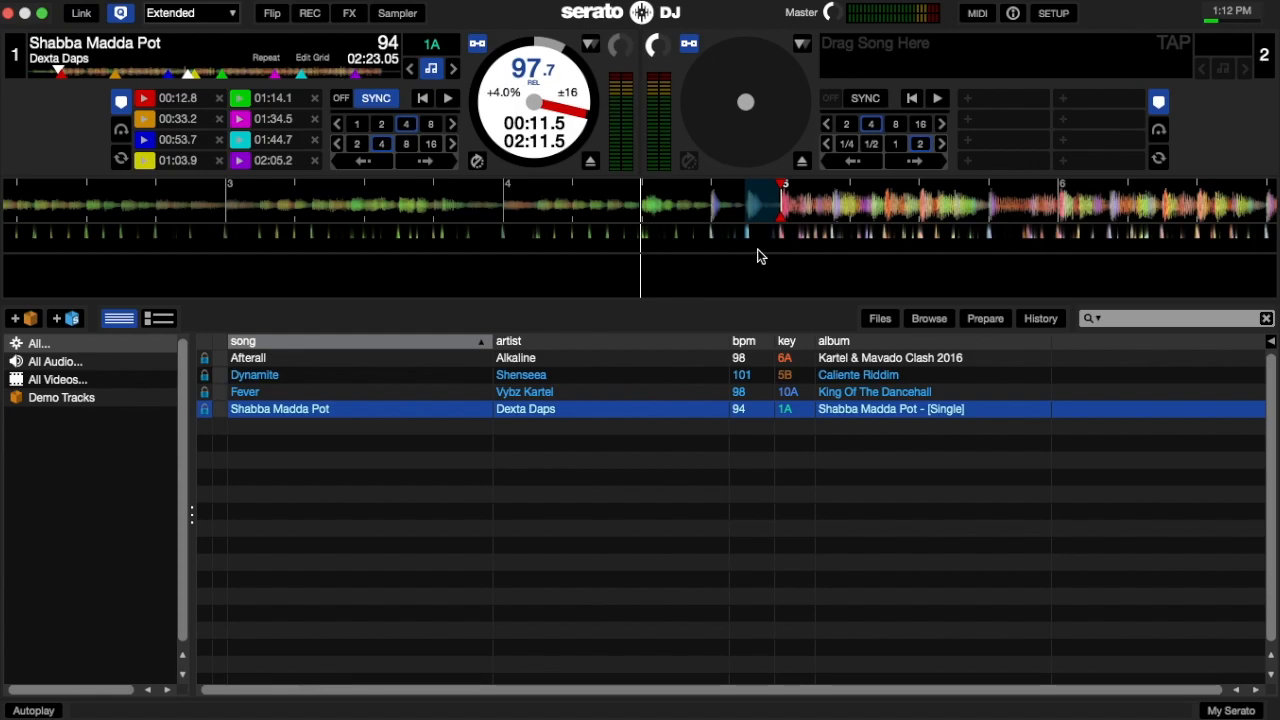
pyautogui.moveTo(476, 218)
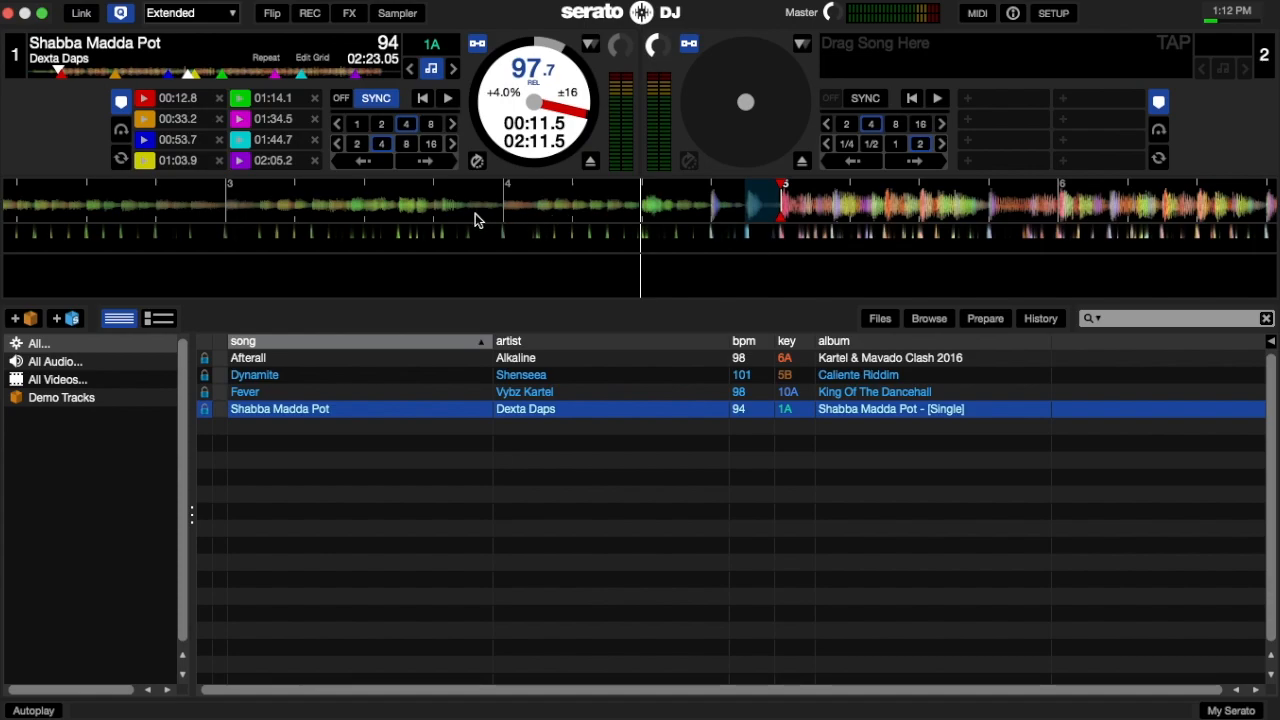
pyautogui.moveTo(678, 216)
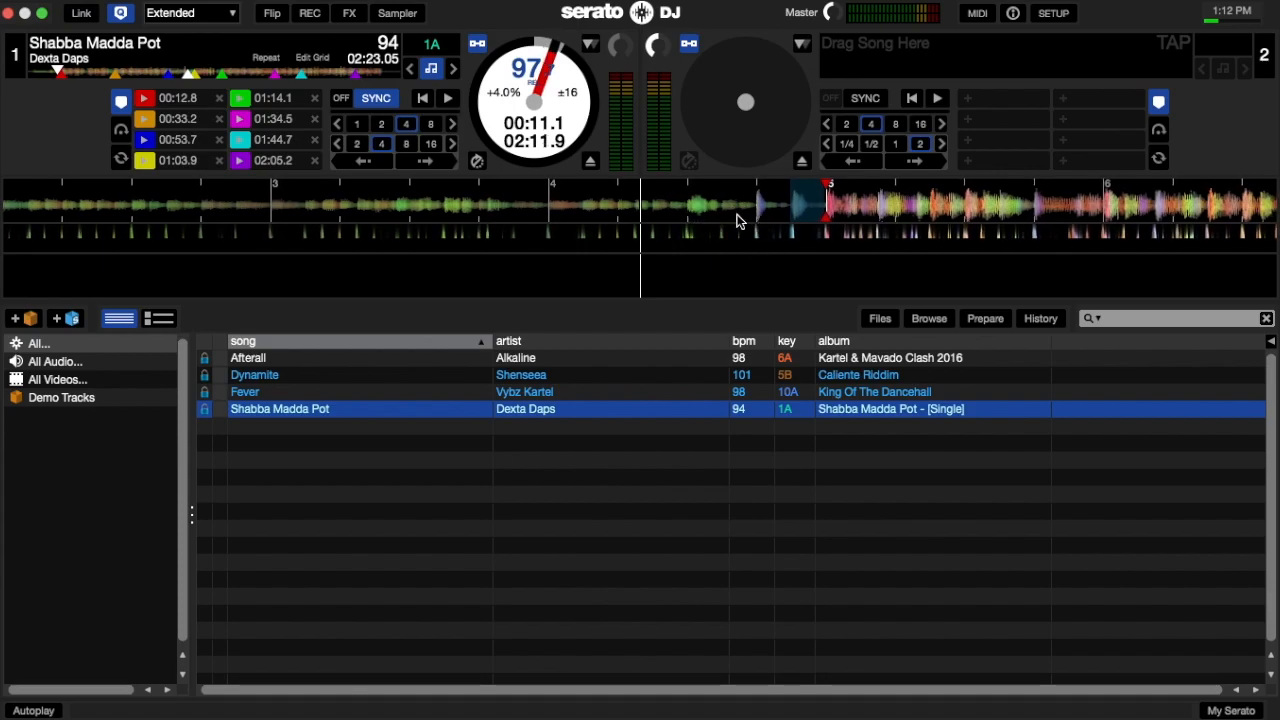
pyautogui.moveTo(704, 222)
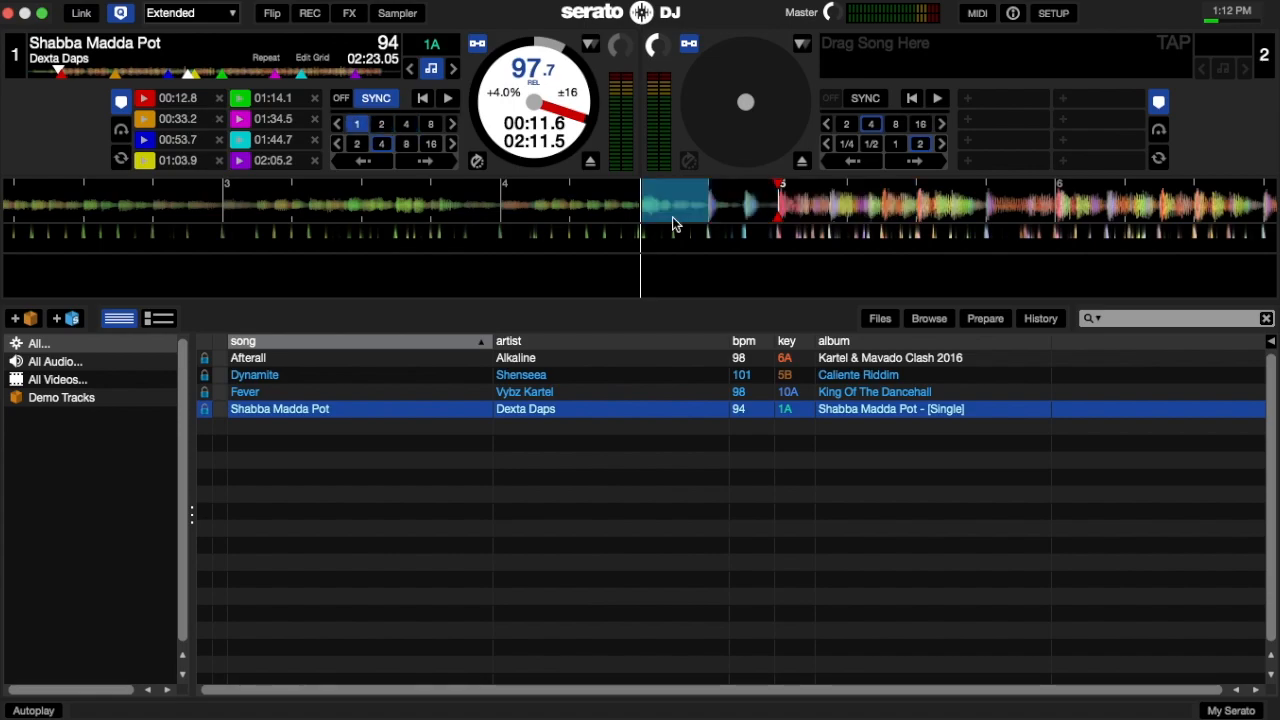
pyautogui.moveTo(312, 222)
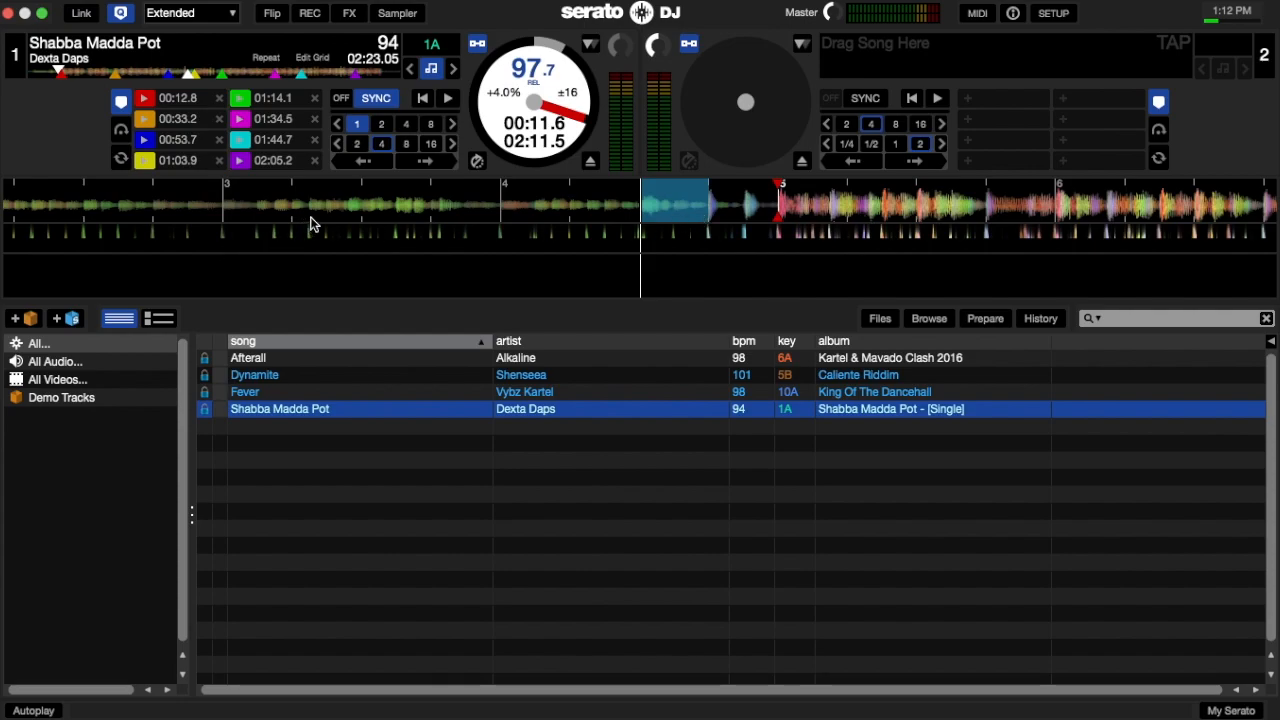
# Show the deck's saved loops and bring up the sampler to load 'Shabba Madda Pot' into slot 1
pyautogui.click(120, 160)
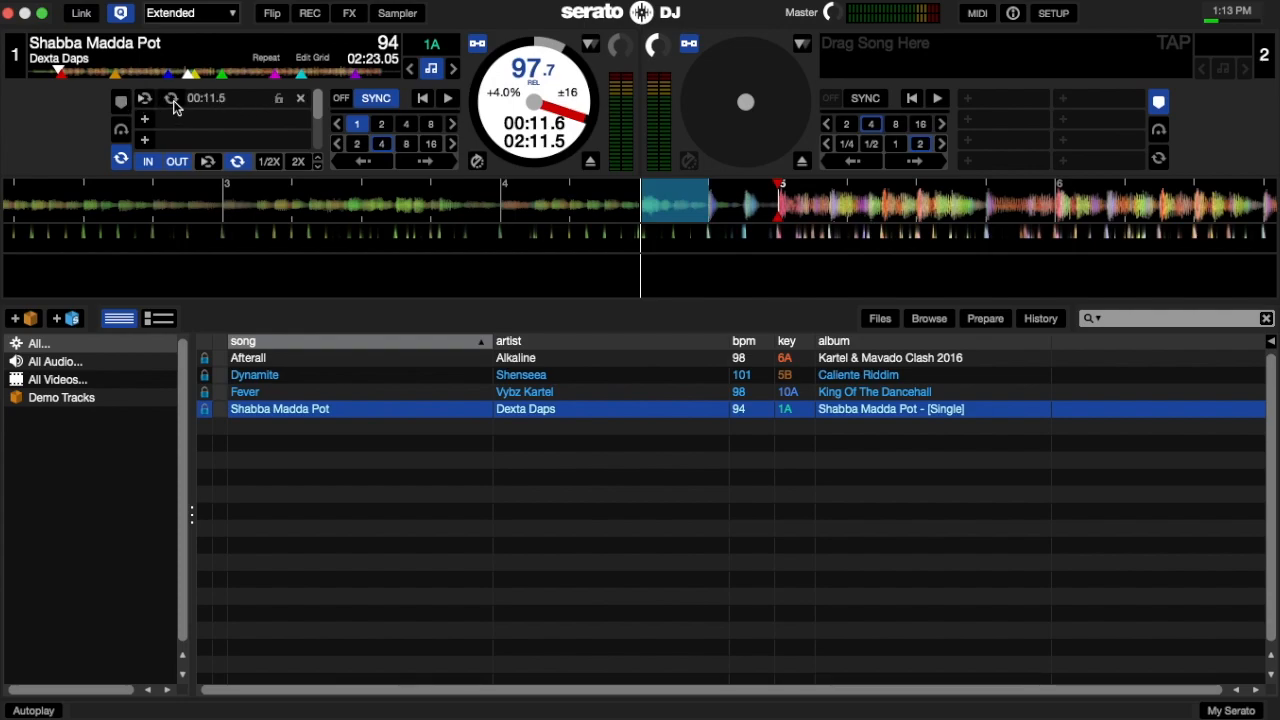
pyautogui.moveTo(282, 108)
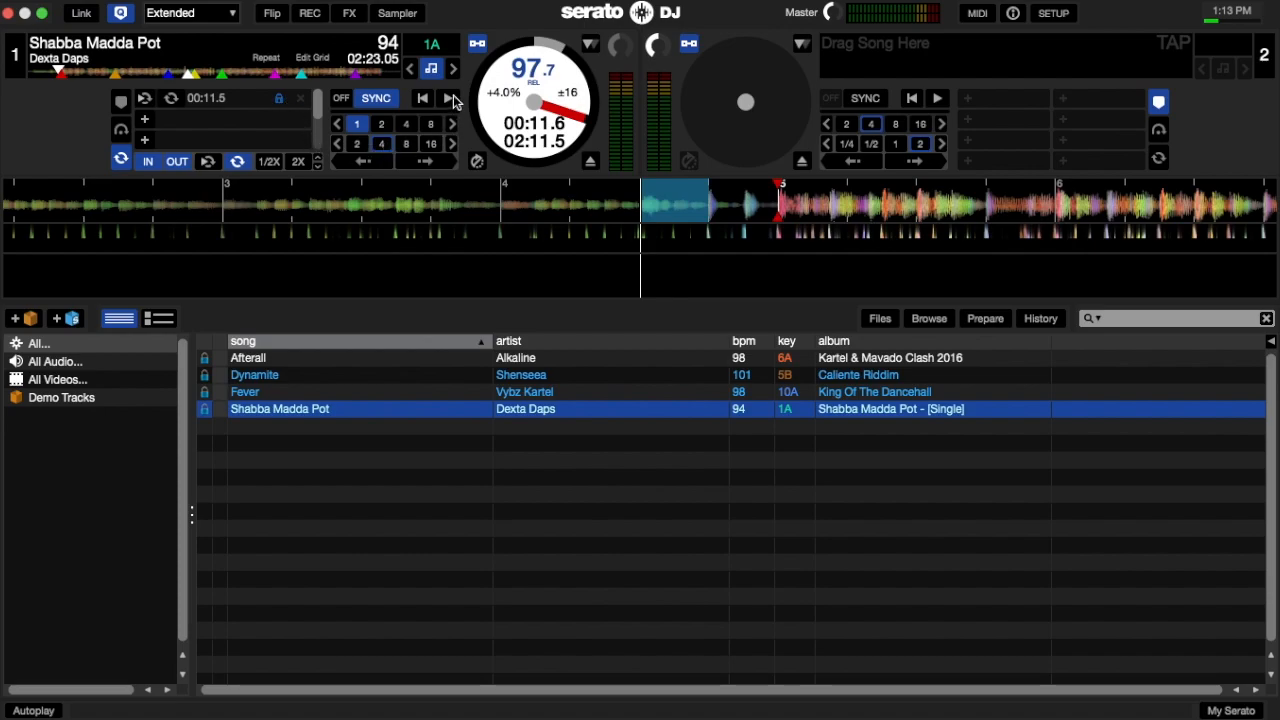
pyautogui.moveTo(404, 22)
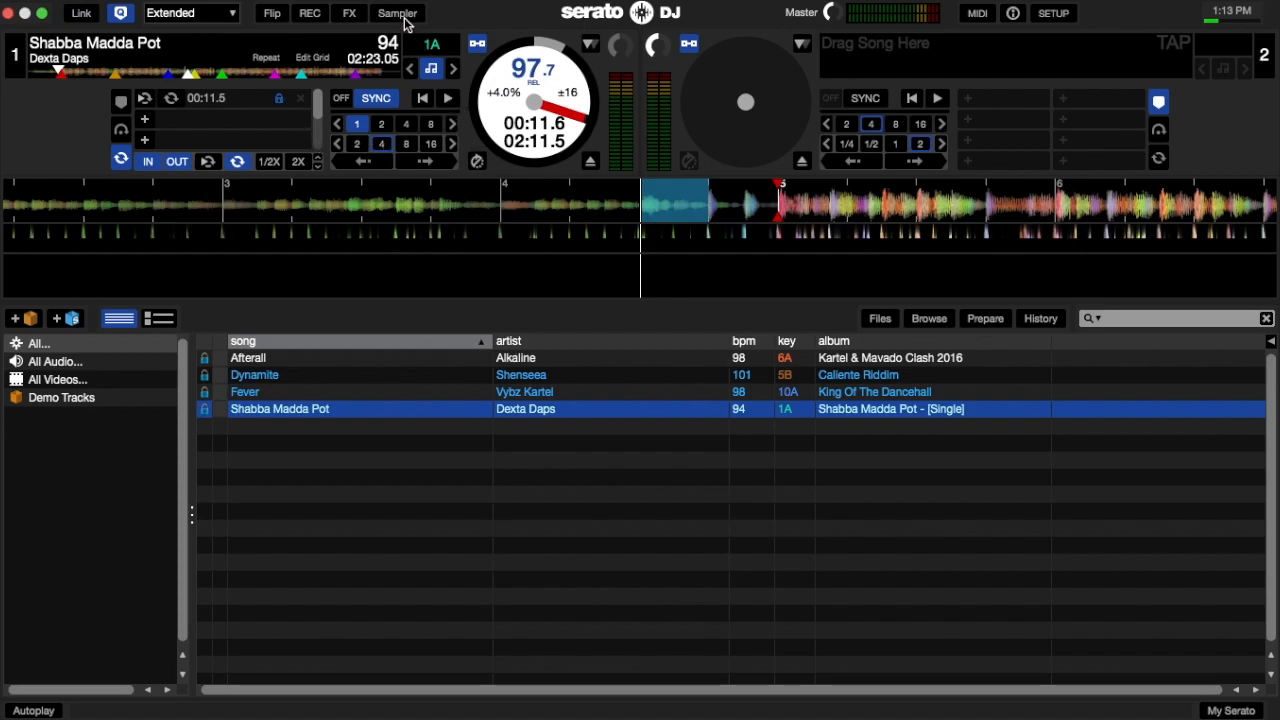
pyautogui.click(396, 12)
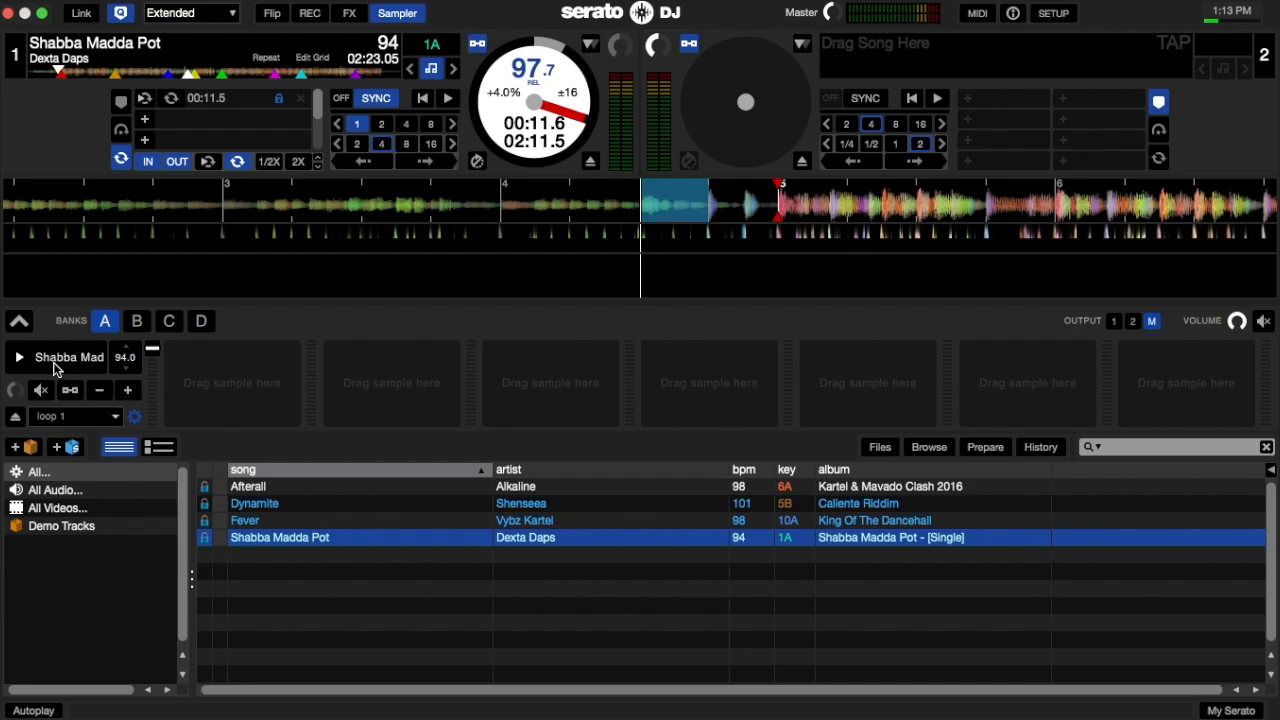
pyautogui.click(18, 356)
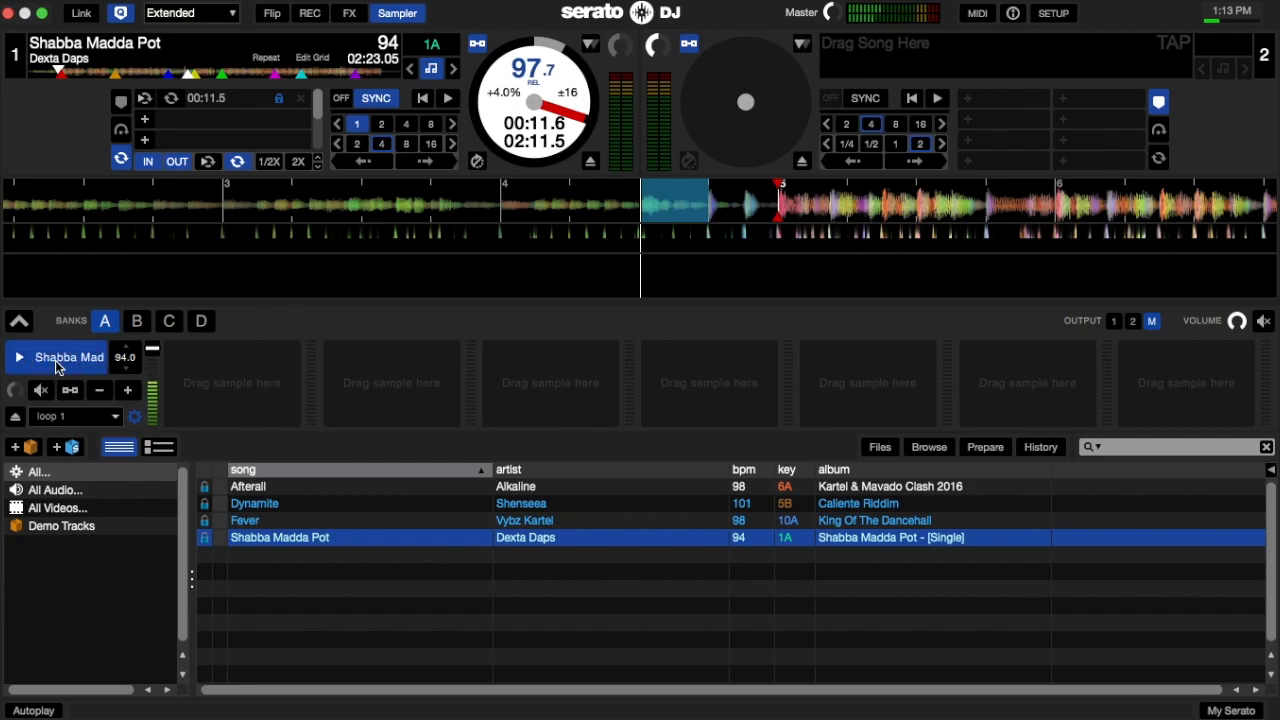
pyautogui.click(20, 356)
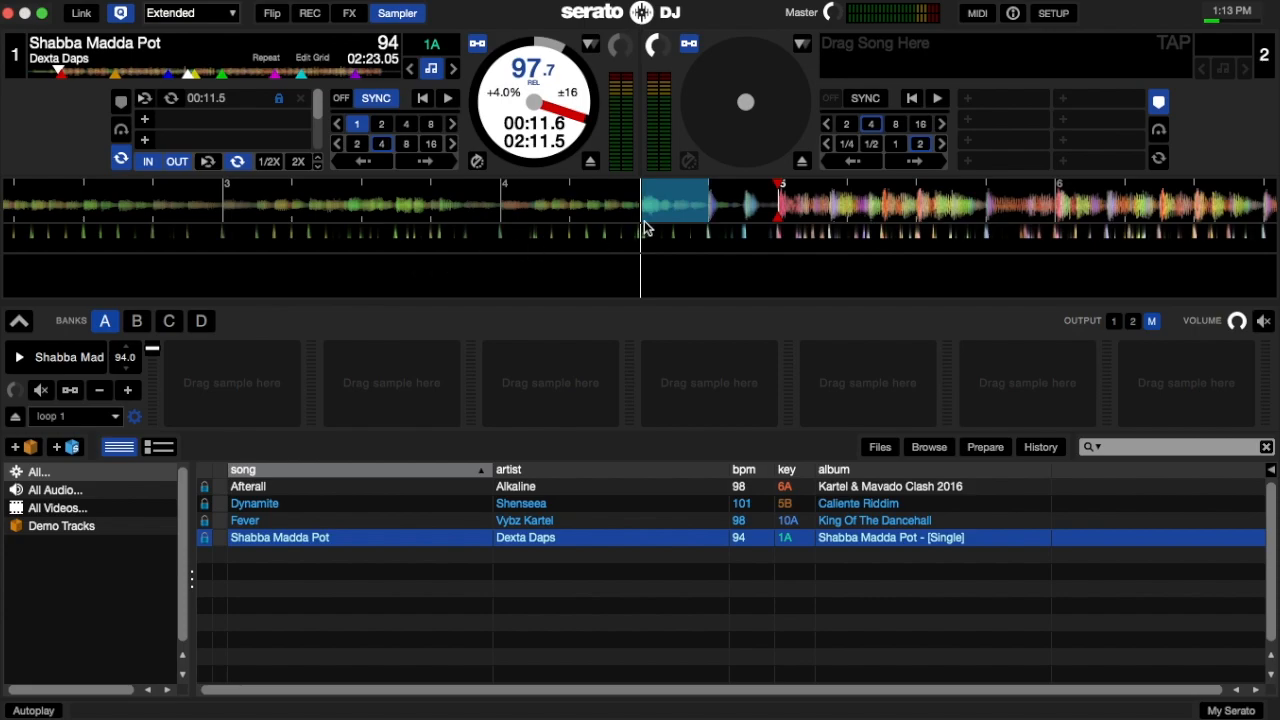
pyautogui.moveTo(576, 192)
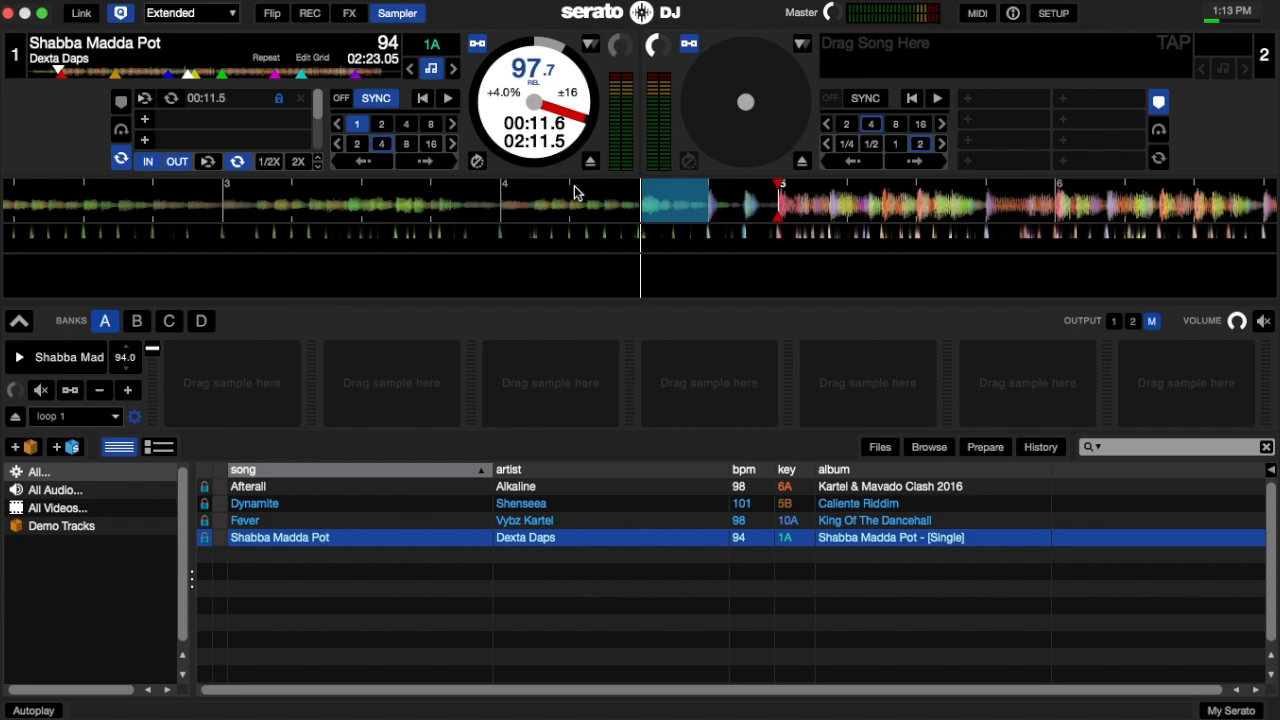
pyautogui.moveTo(684, 212)
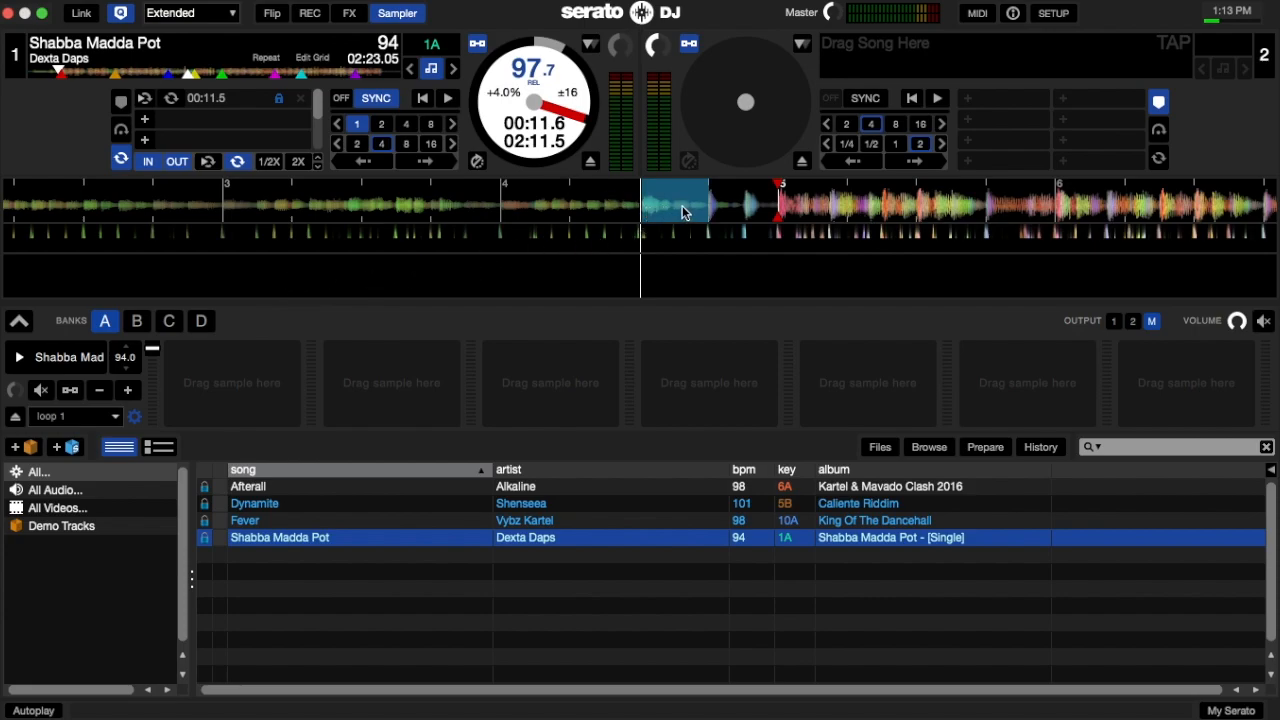
pyautogui.moveTo(724, 210)
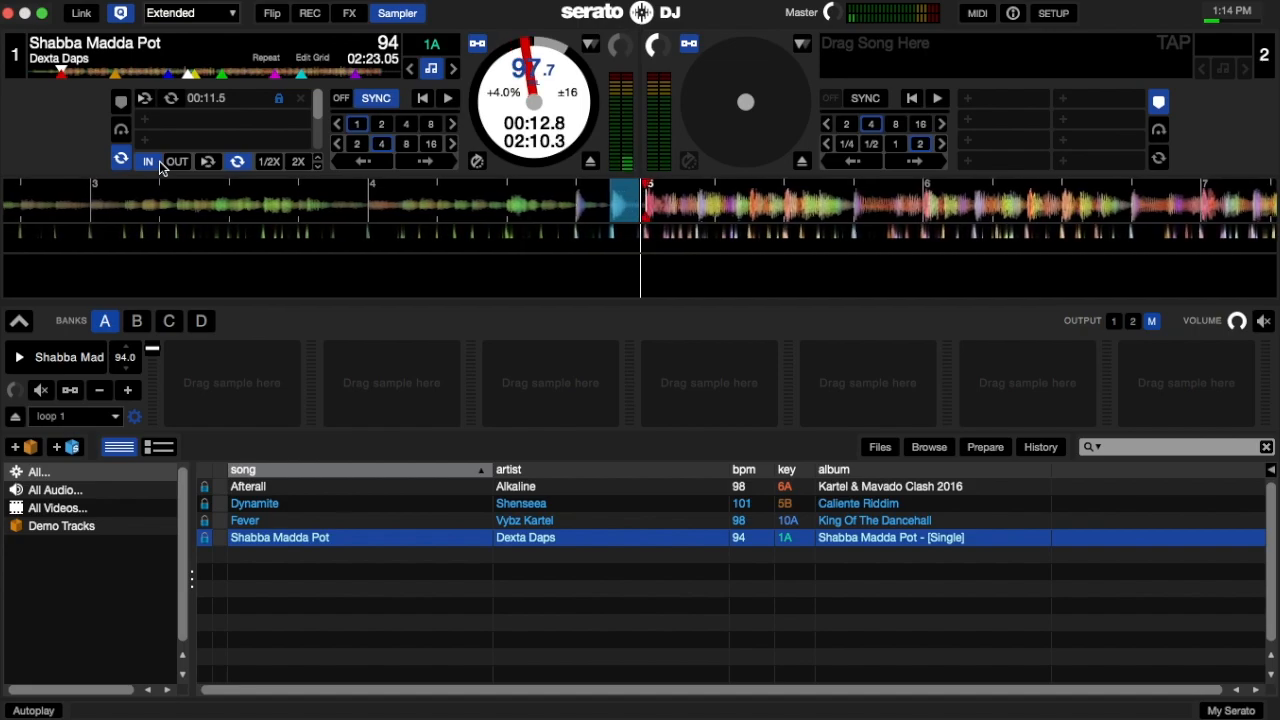
# Save loop 2 and set sampler slot 2 to start 'Shabba Madda Pot' from loop 2
pyautogui.click(148, 160)
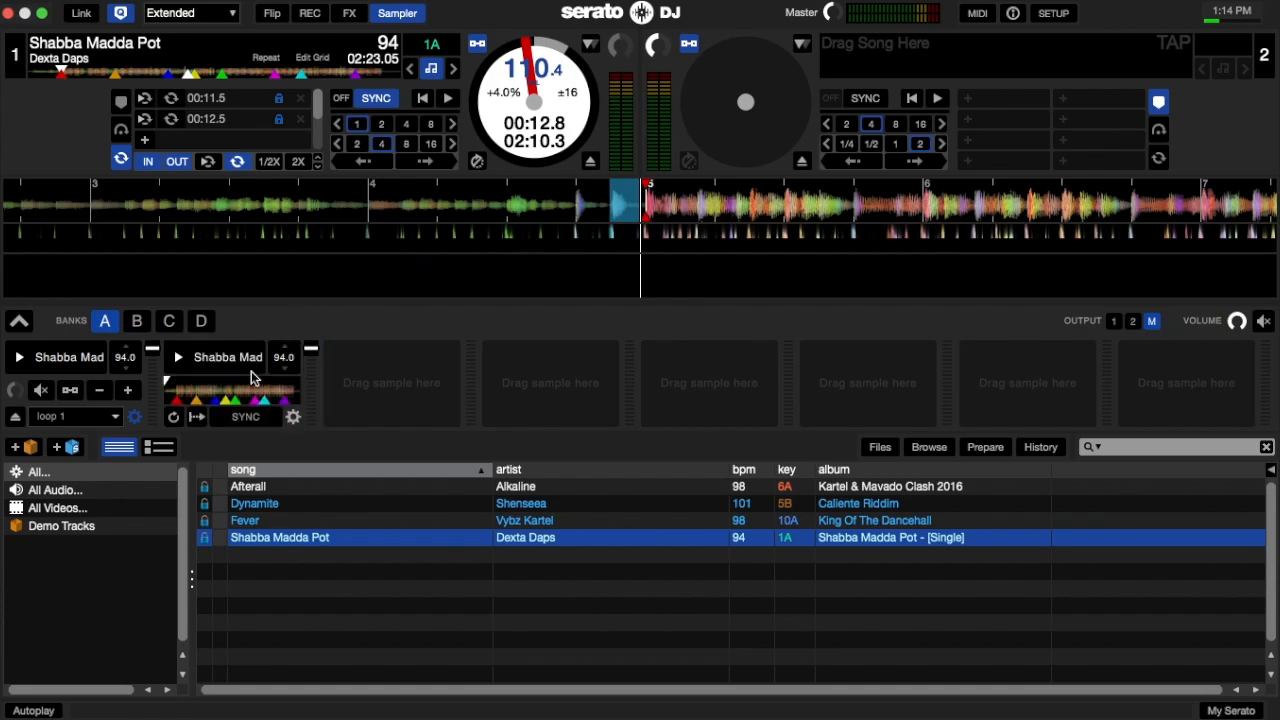
pyautogui.moveTo(296, 424)
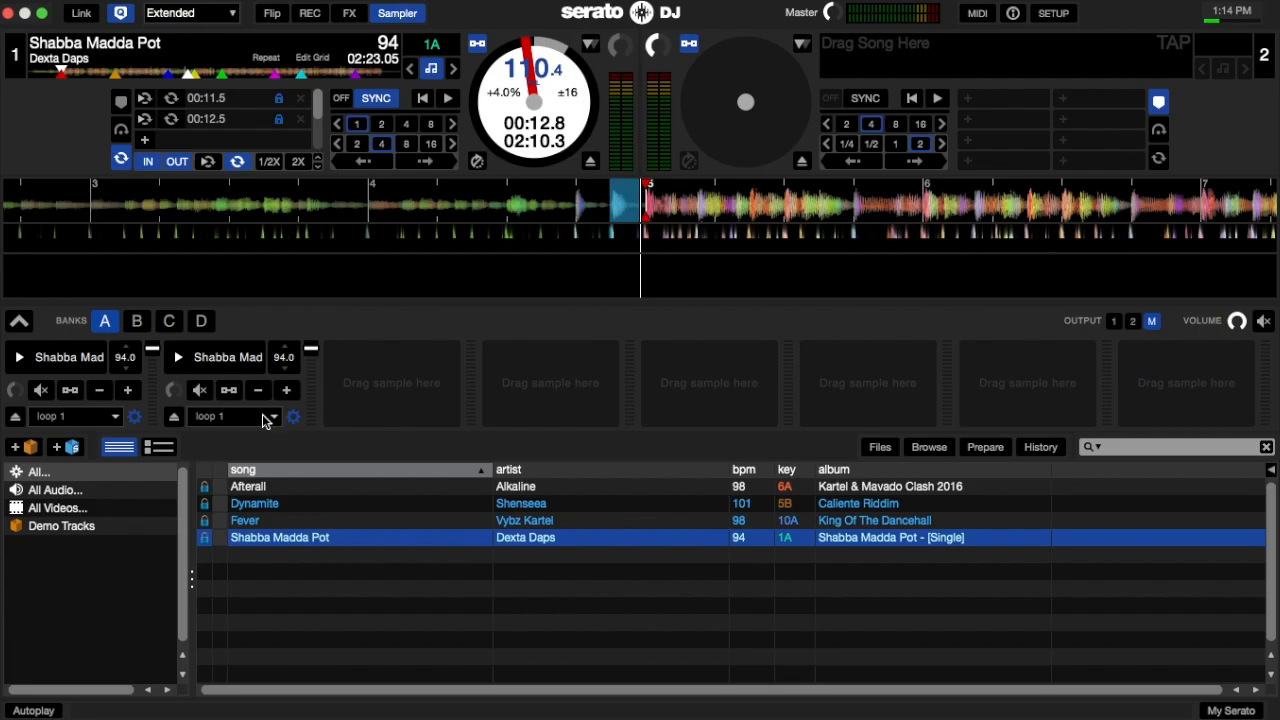
pyautogui.click(270, 416)
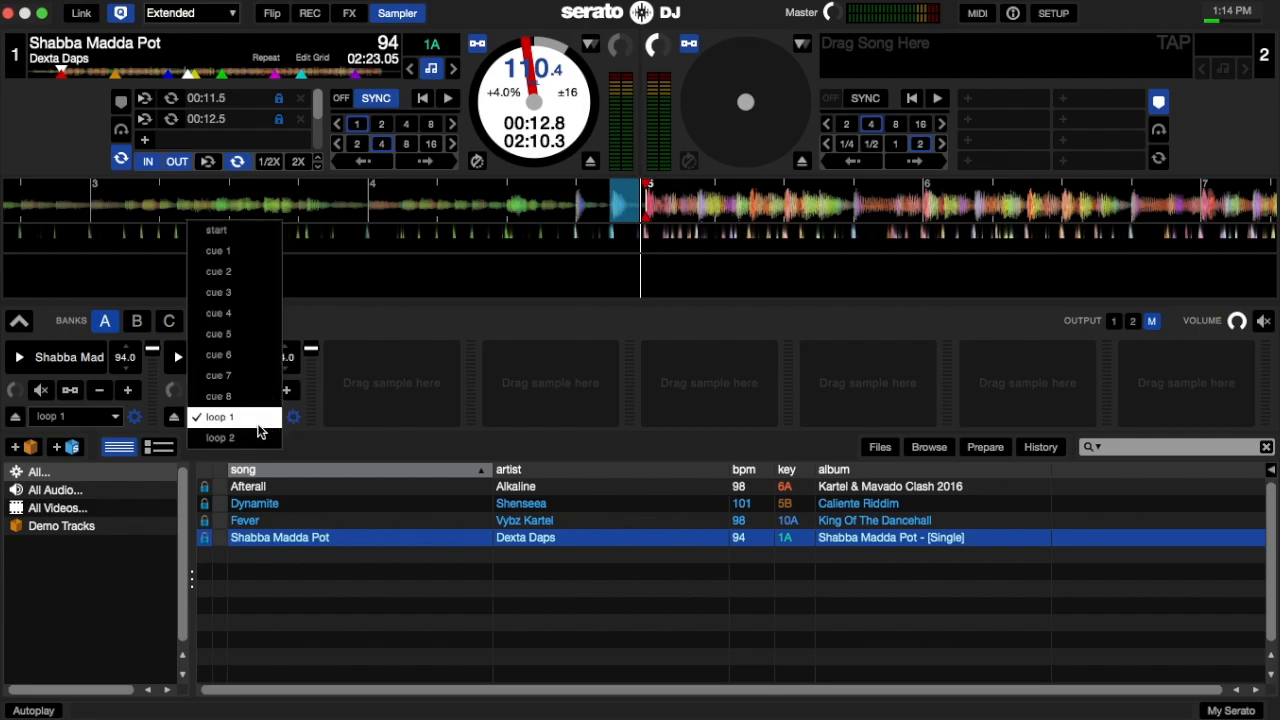
pyautogui.click(220, 436)
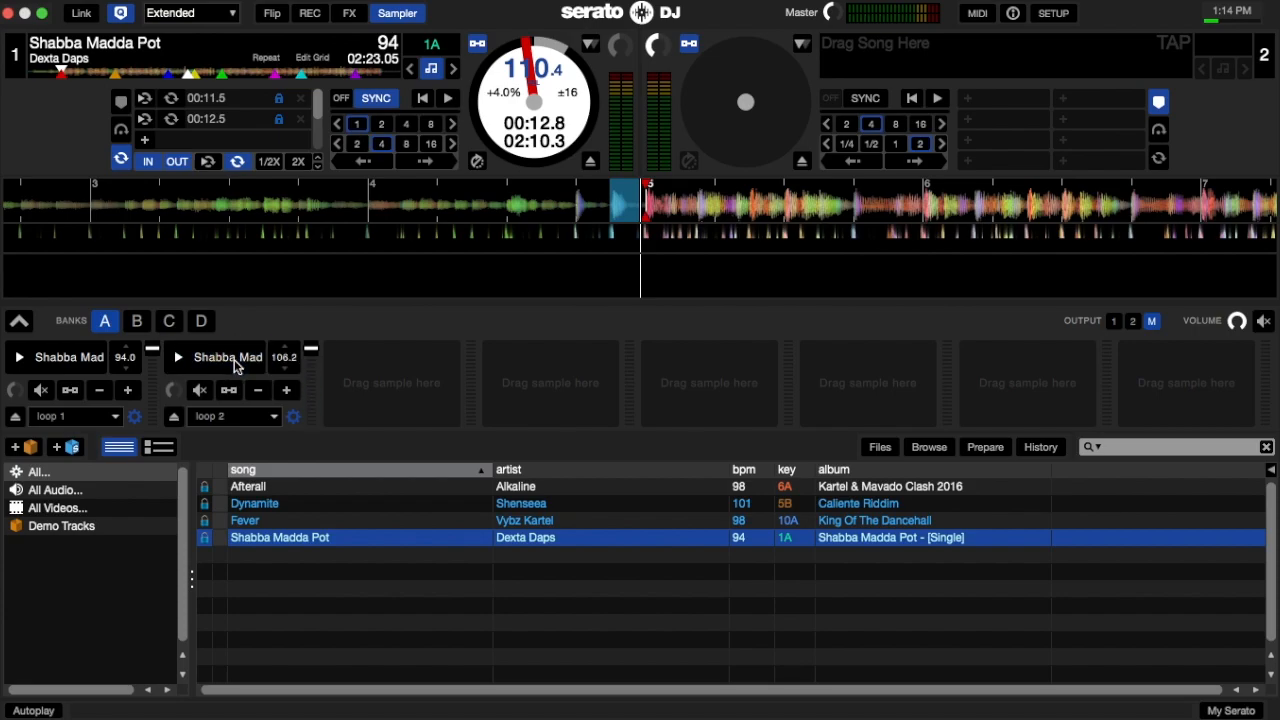
pyautogui.moveTo(184, 364)
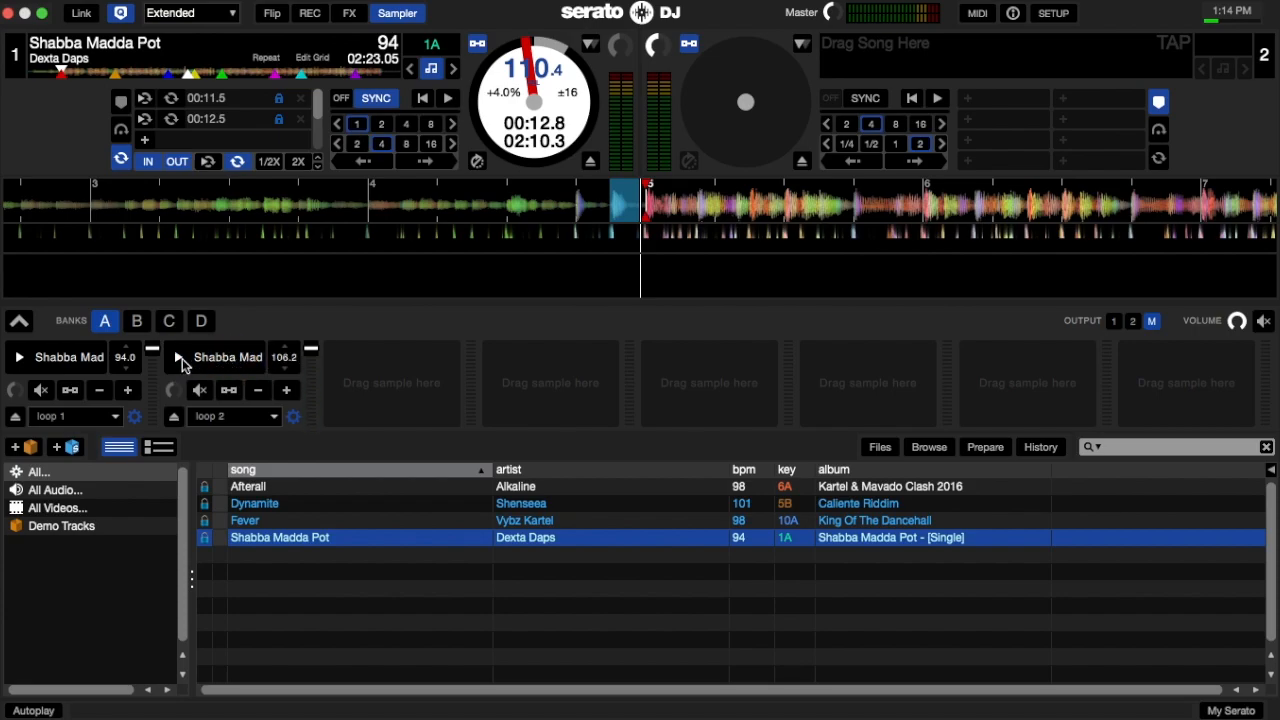
# Audition sampler slots 1 and 2, then eject the sample from slot 2
pyautogui.click(18, 356)
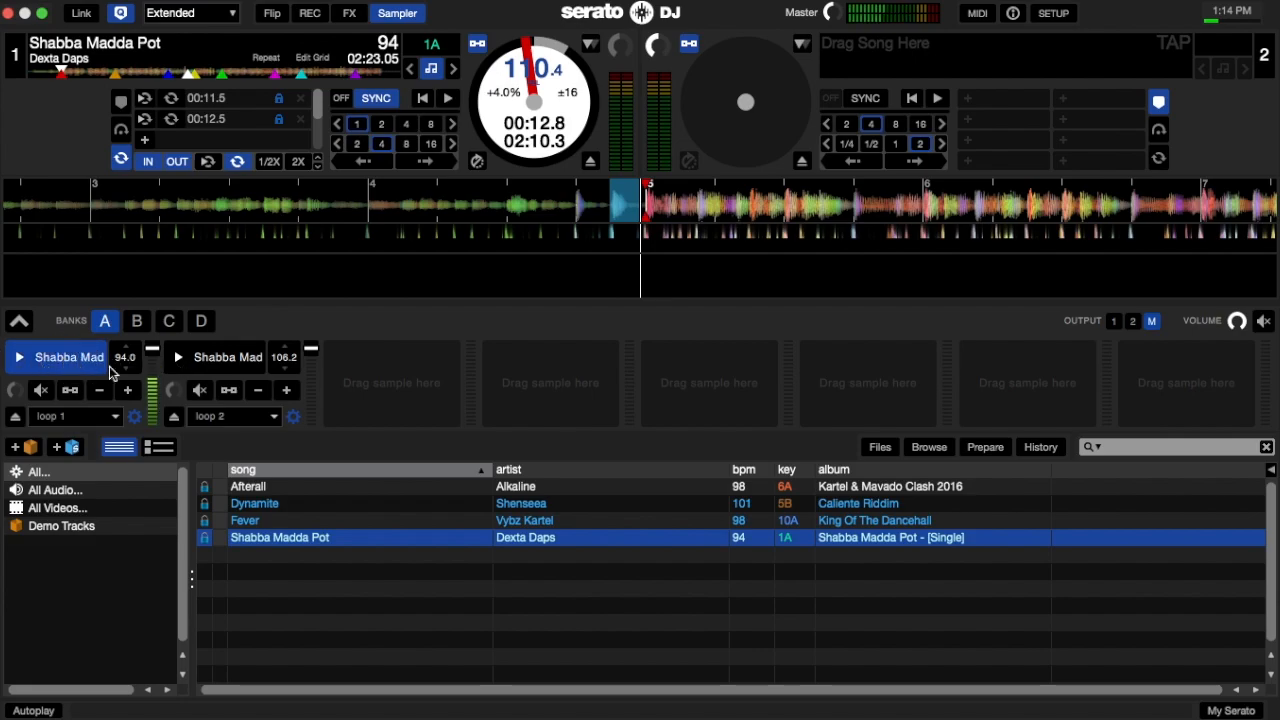
pyautogui.moveTo(68, 362)
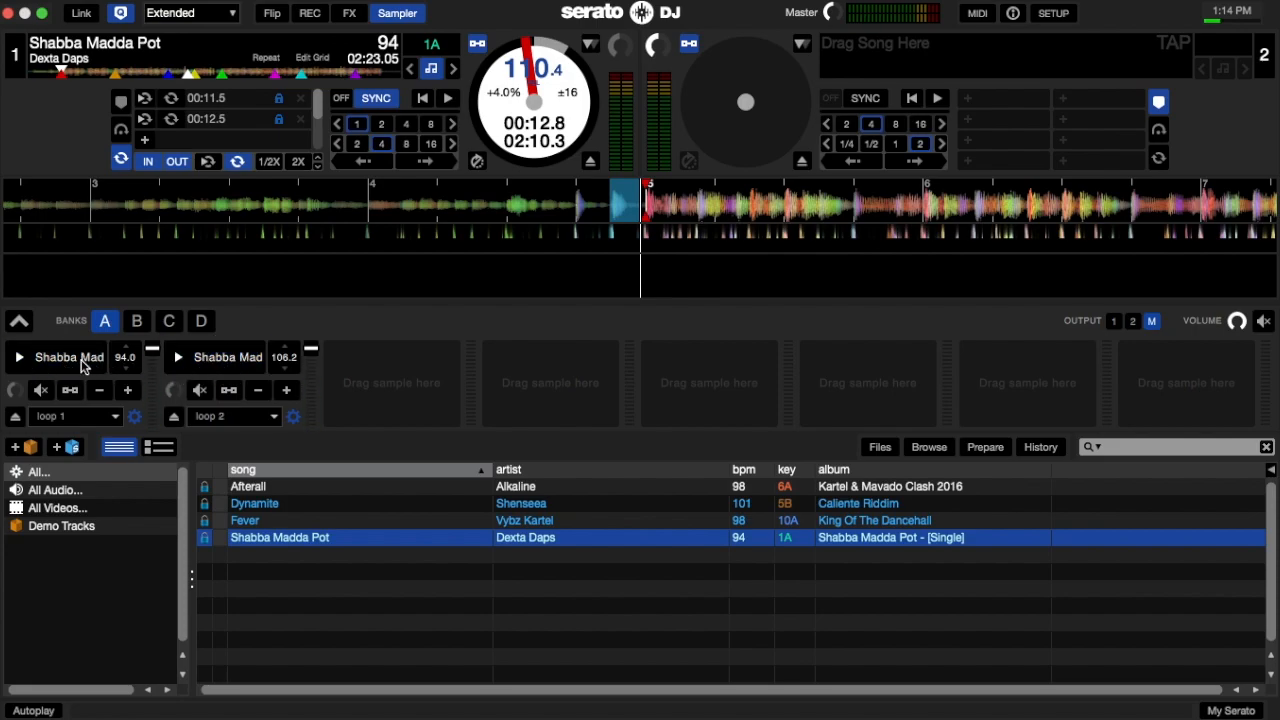
pyautogui.moveTo(738, 340)
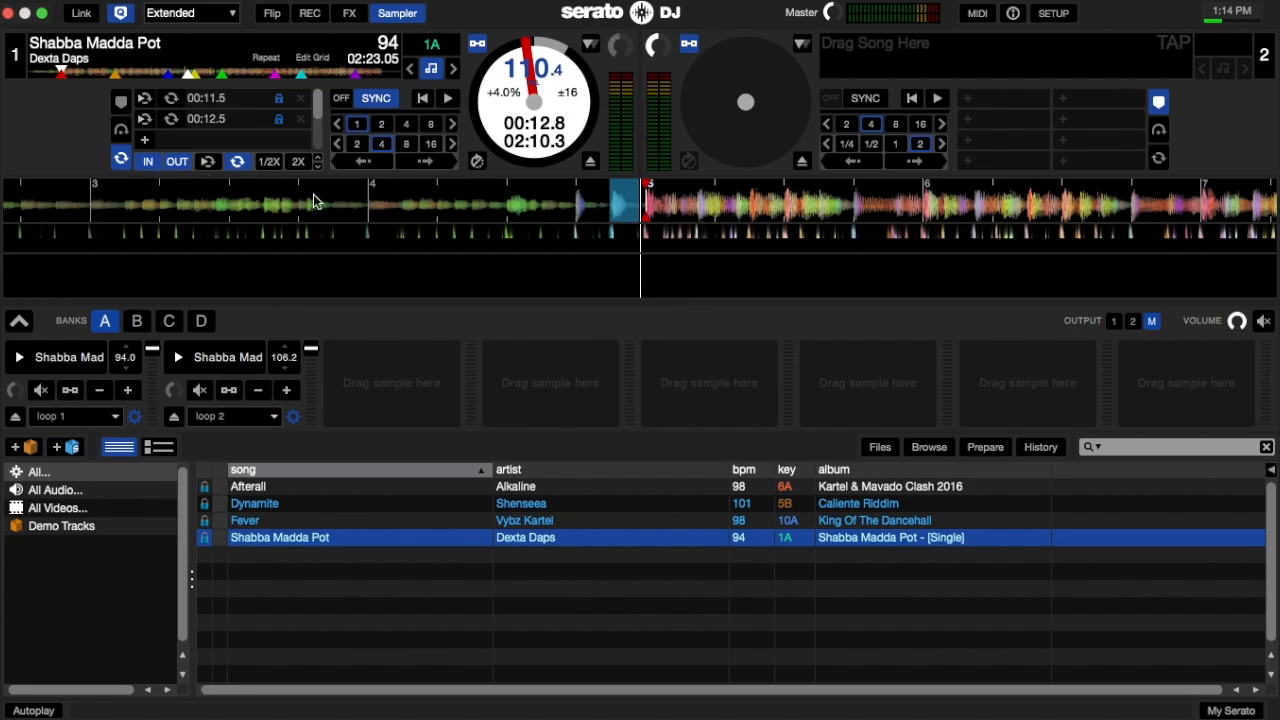
pyautogui.moveTo(276, 422)
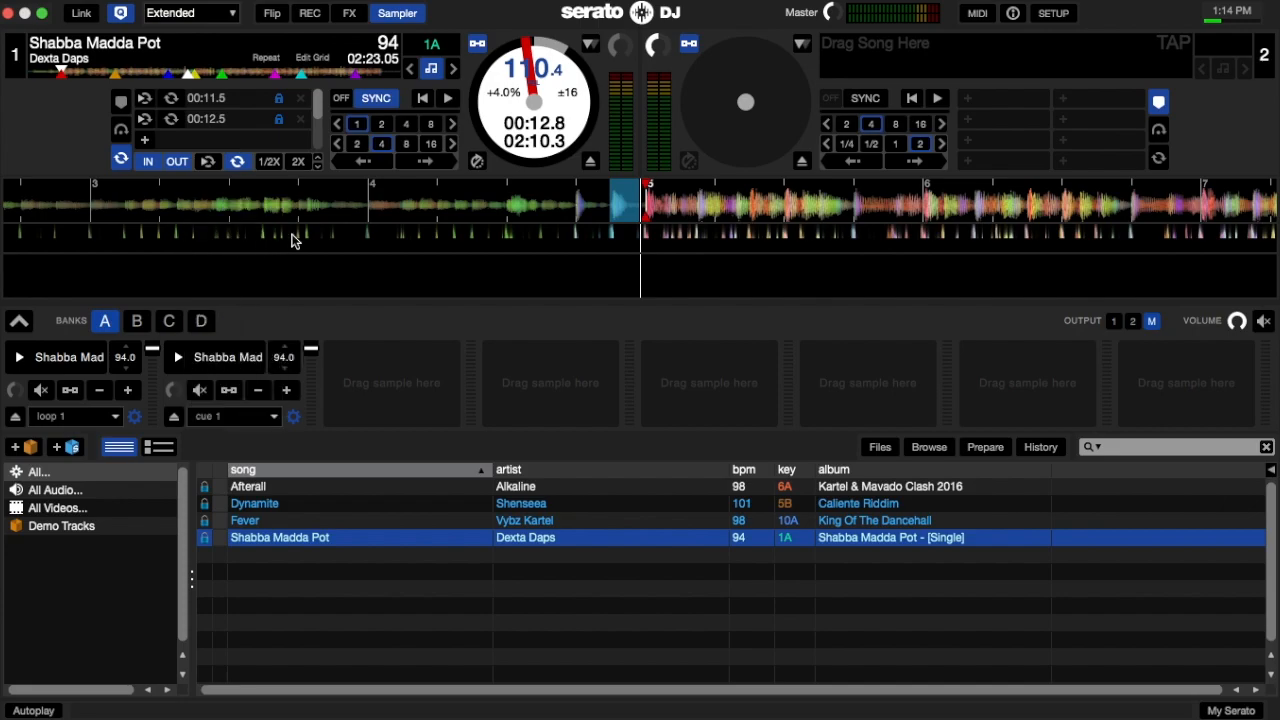
pyautogui.moveTo(420, 212)
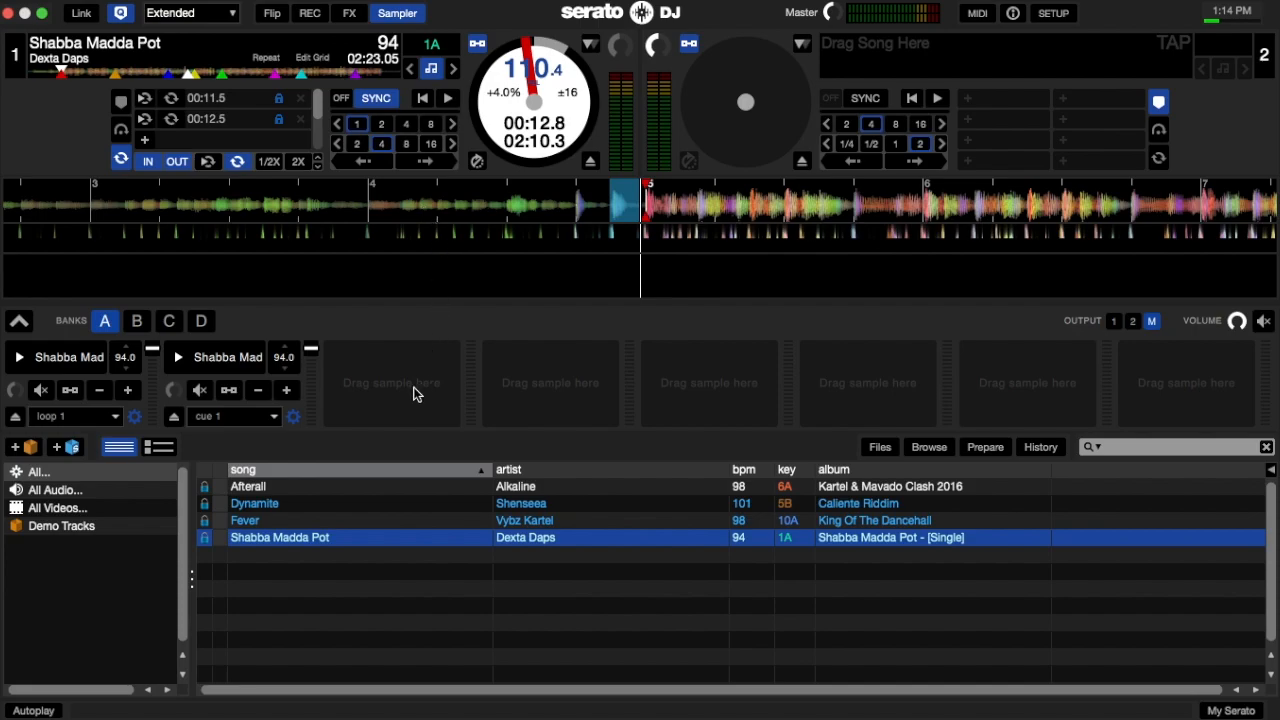
pyautogui.moveTo(224, 368)
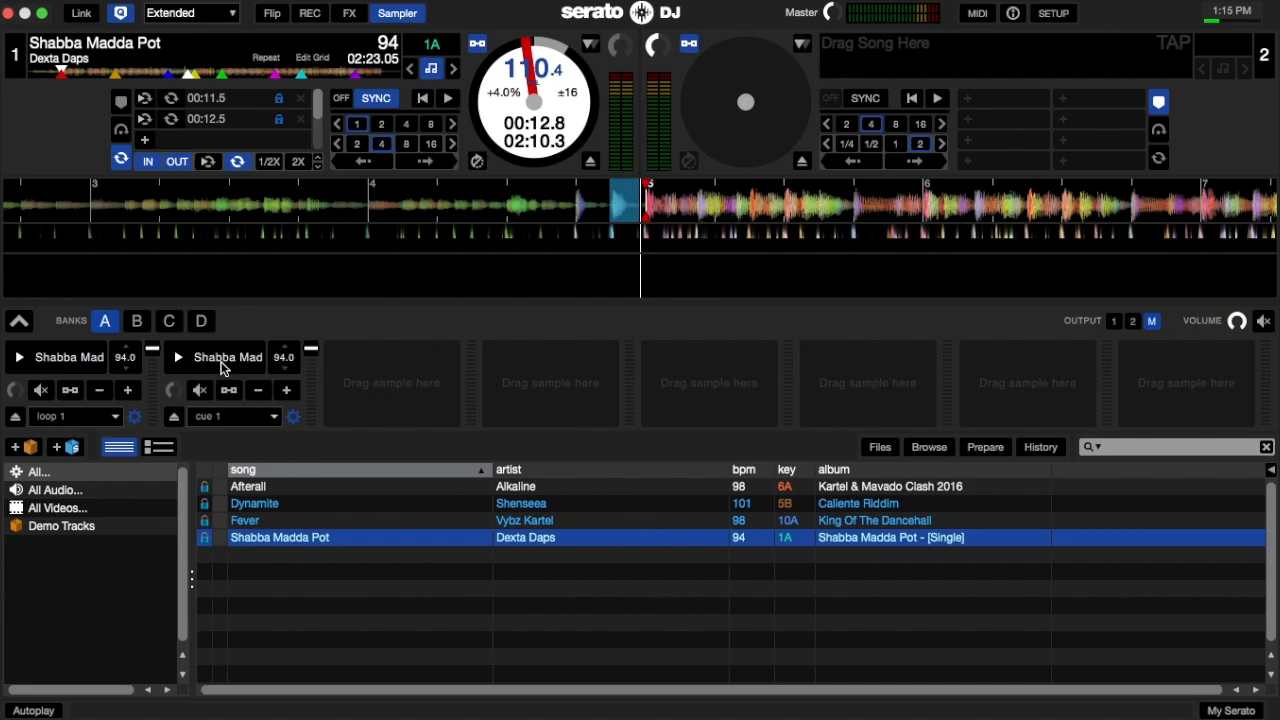
pyautogui.click(176, 356)
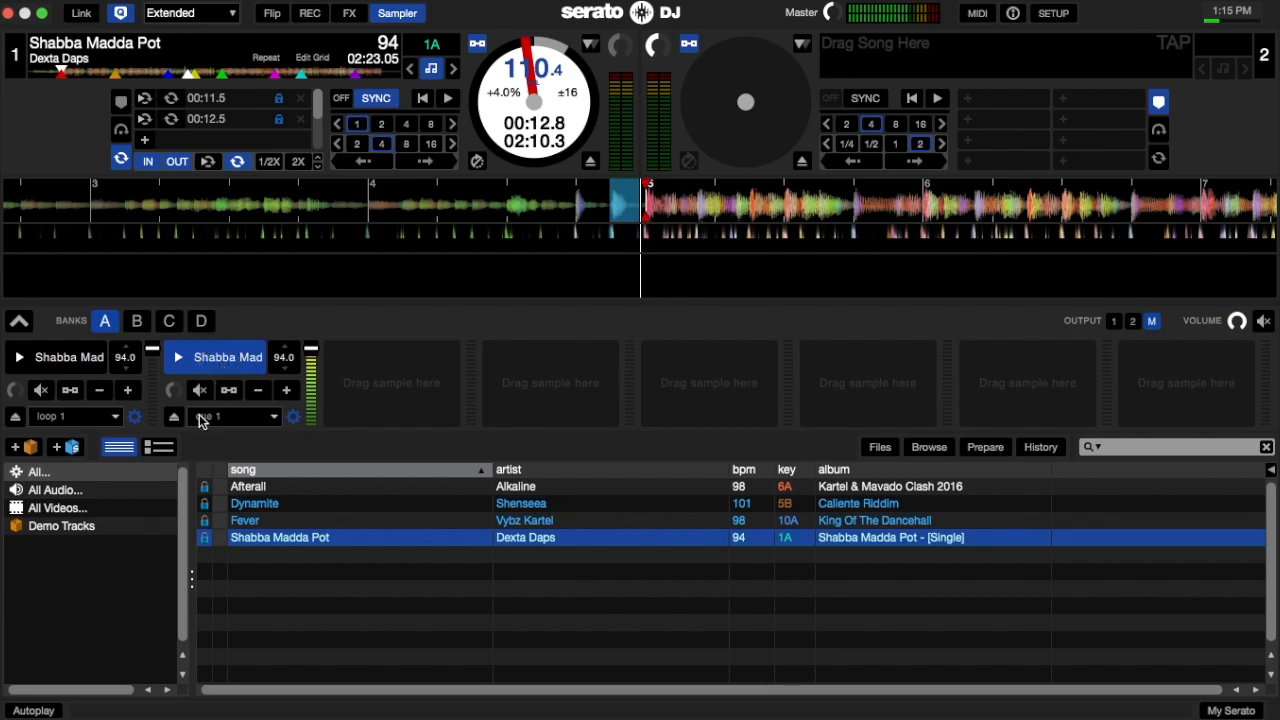
pyautogui.click(236, 416)
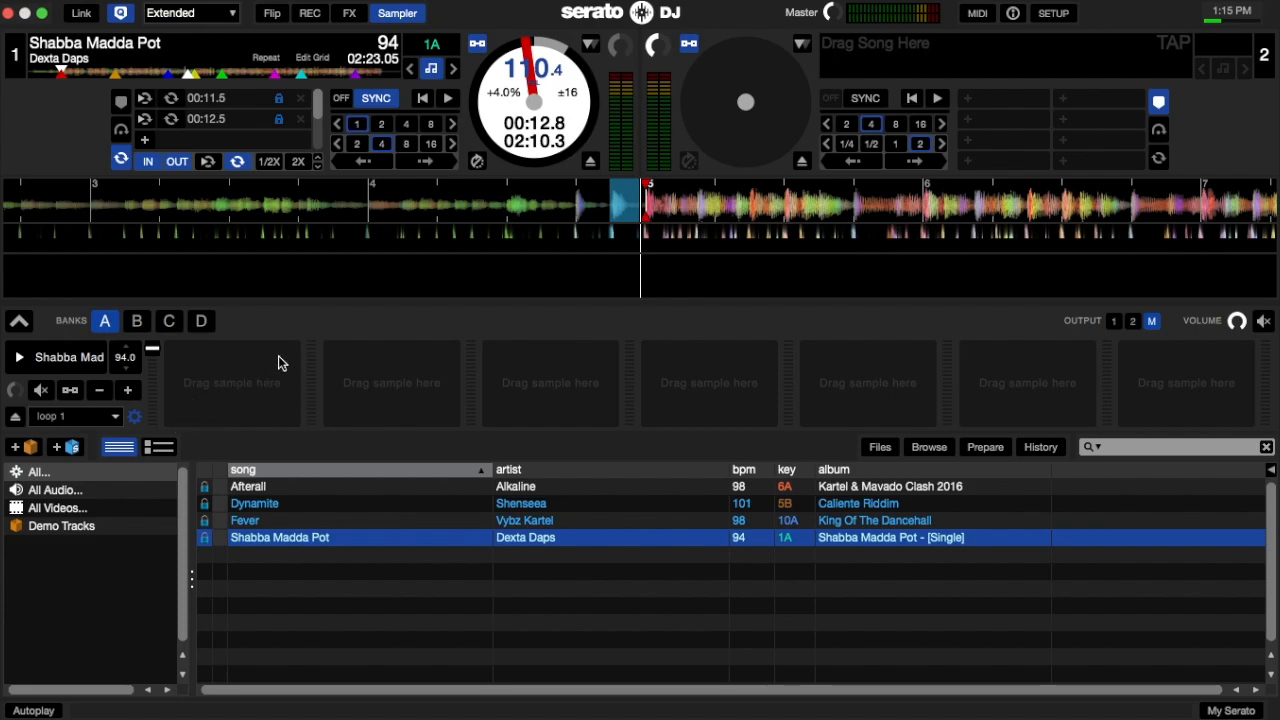
pyautogui.moveTo(304, 328)
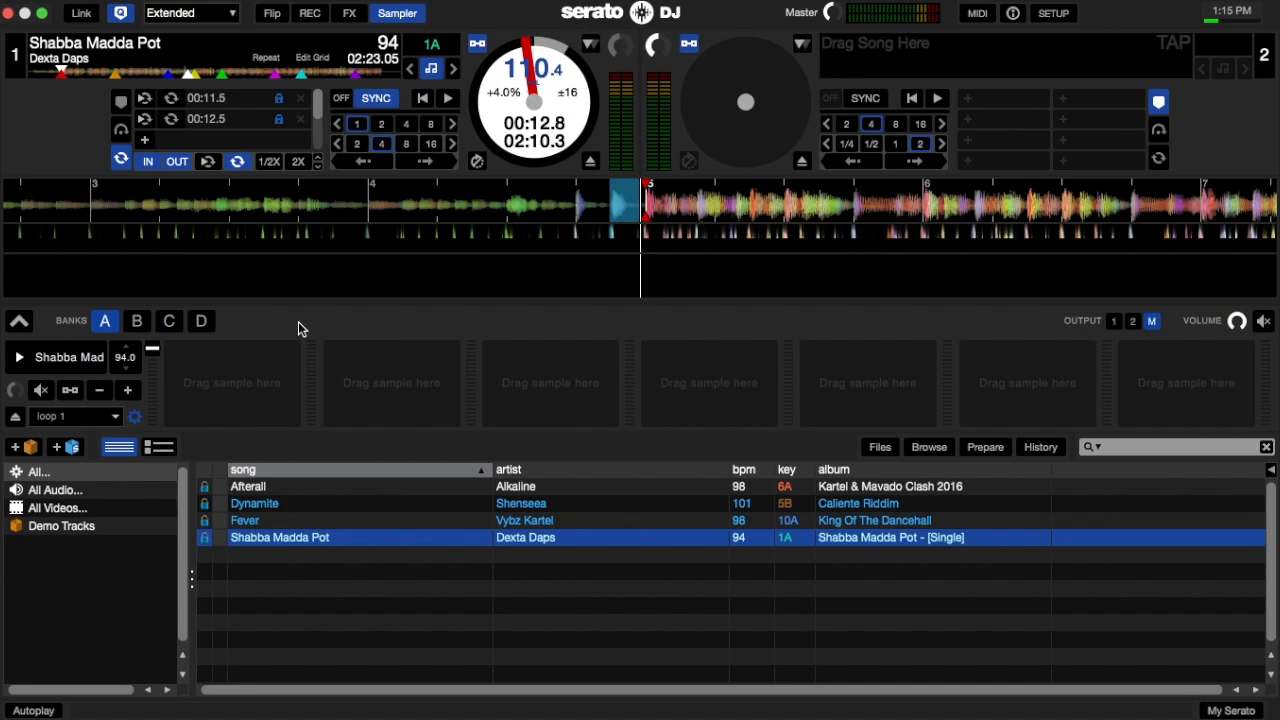
pyautogui.moveTo(420, 180)
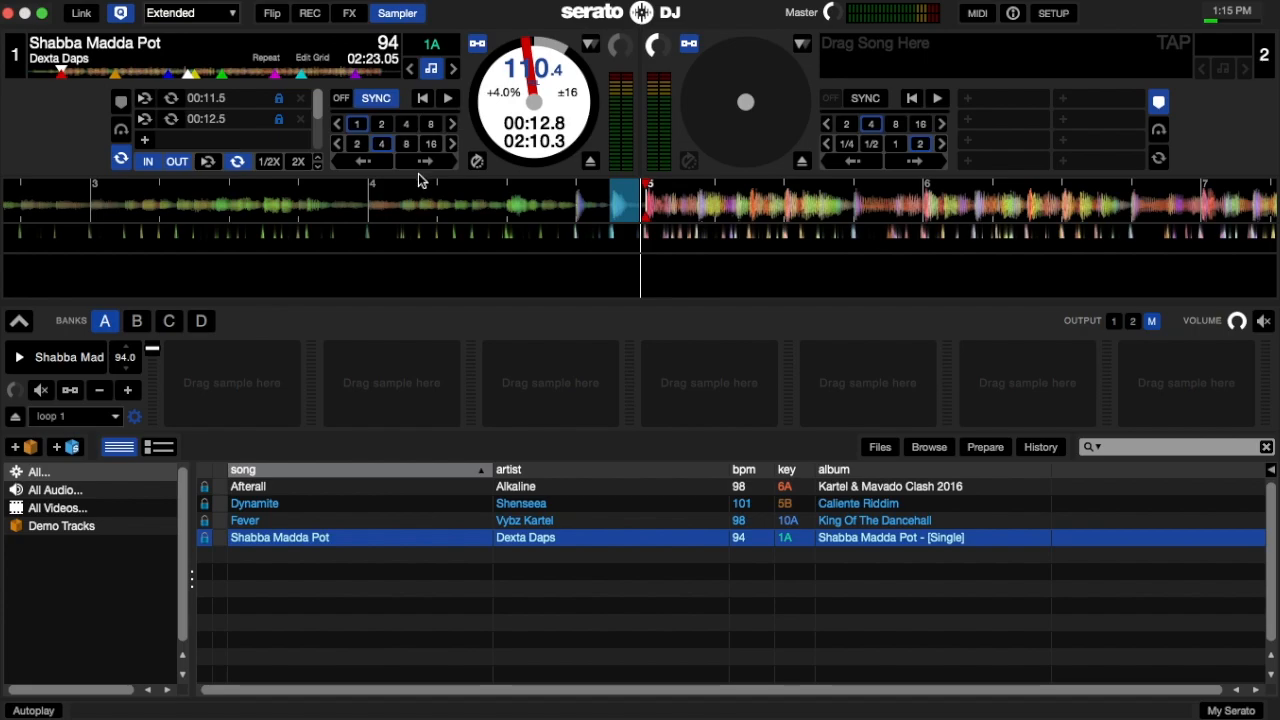
pyautogui.moveTo(404, 144)
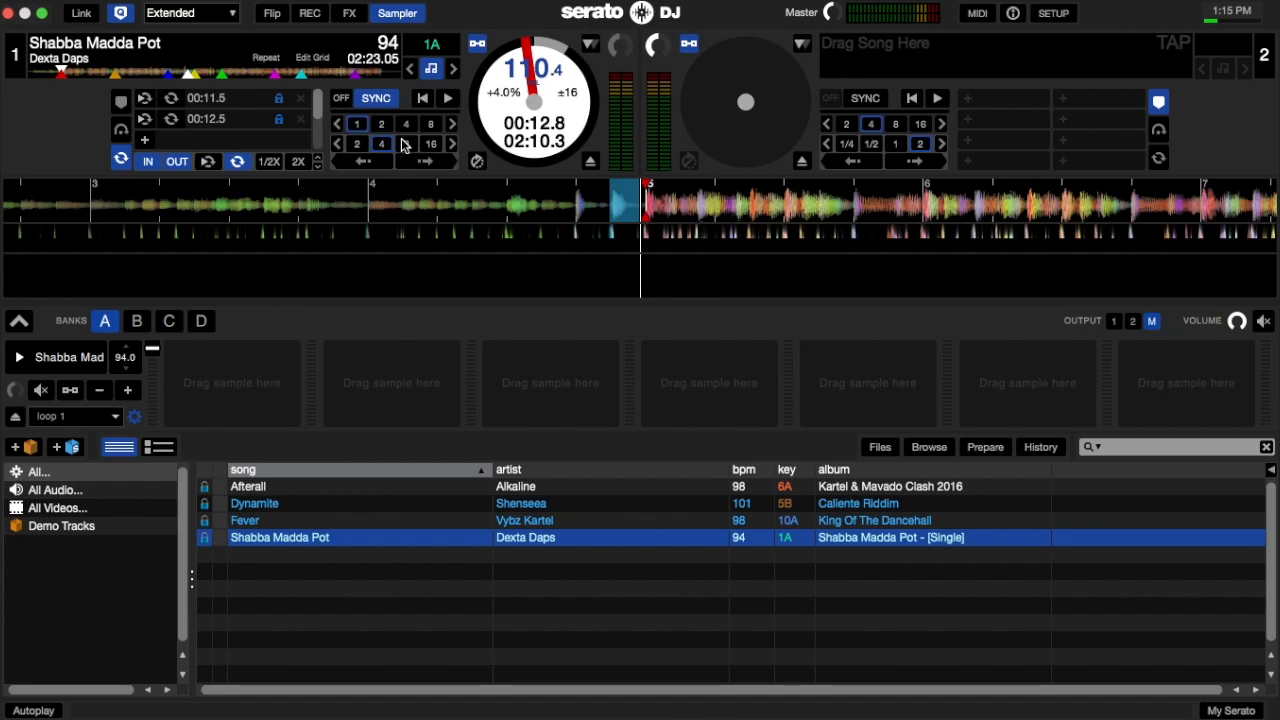